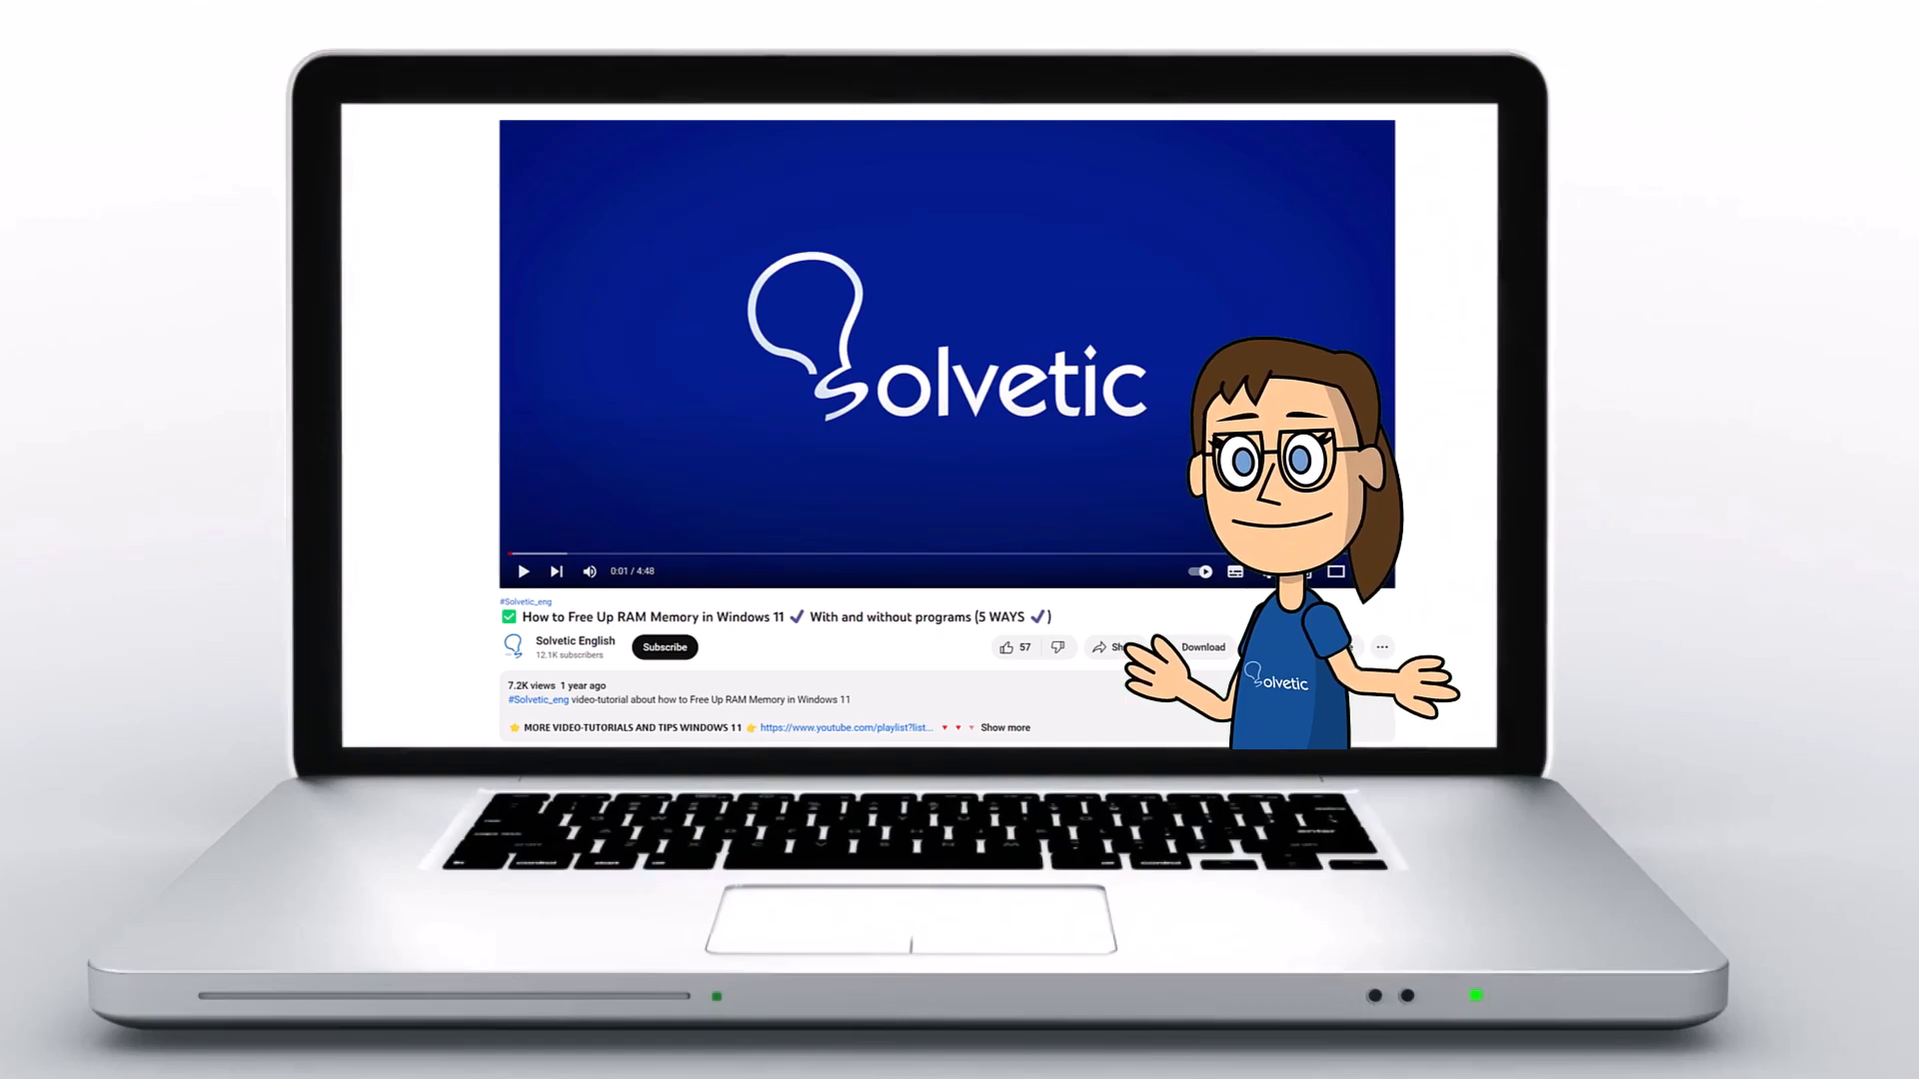
Launch Discord from the taskbar to show the Friends home screen
left_click(1004, 726)
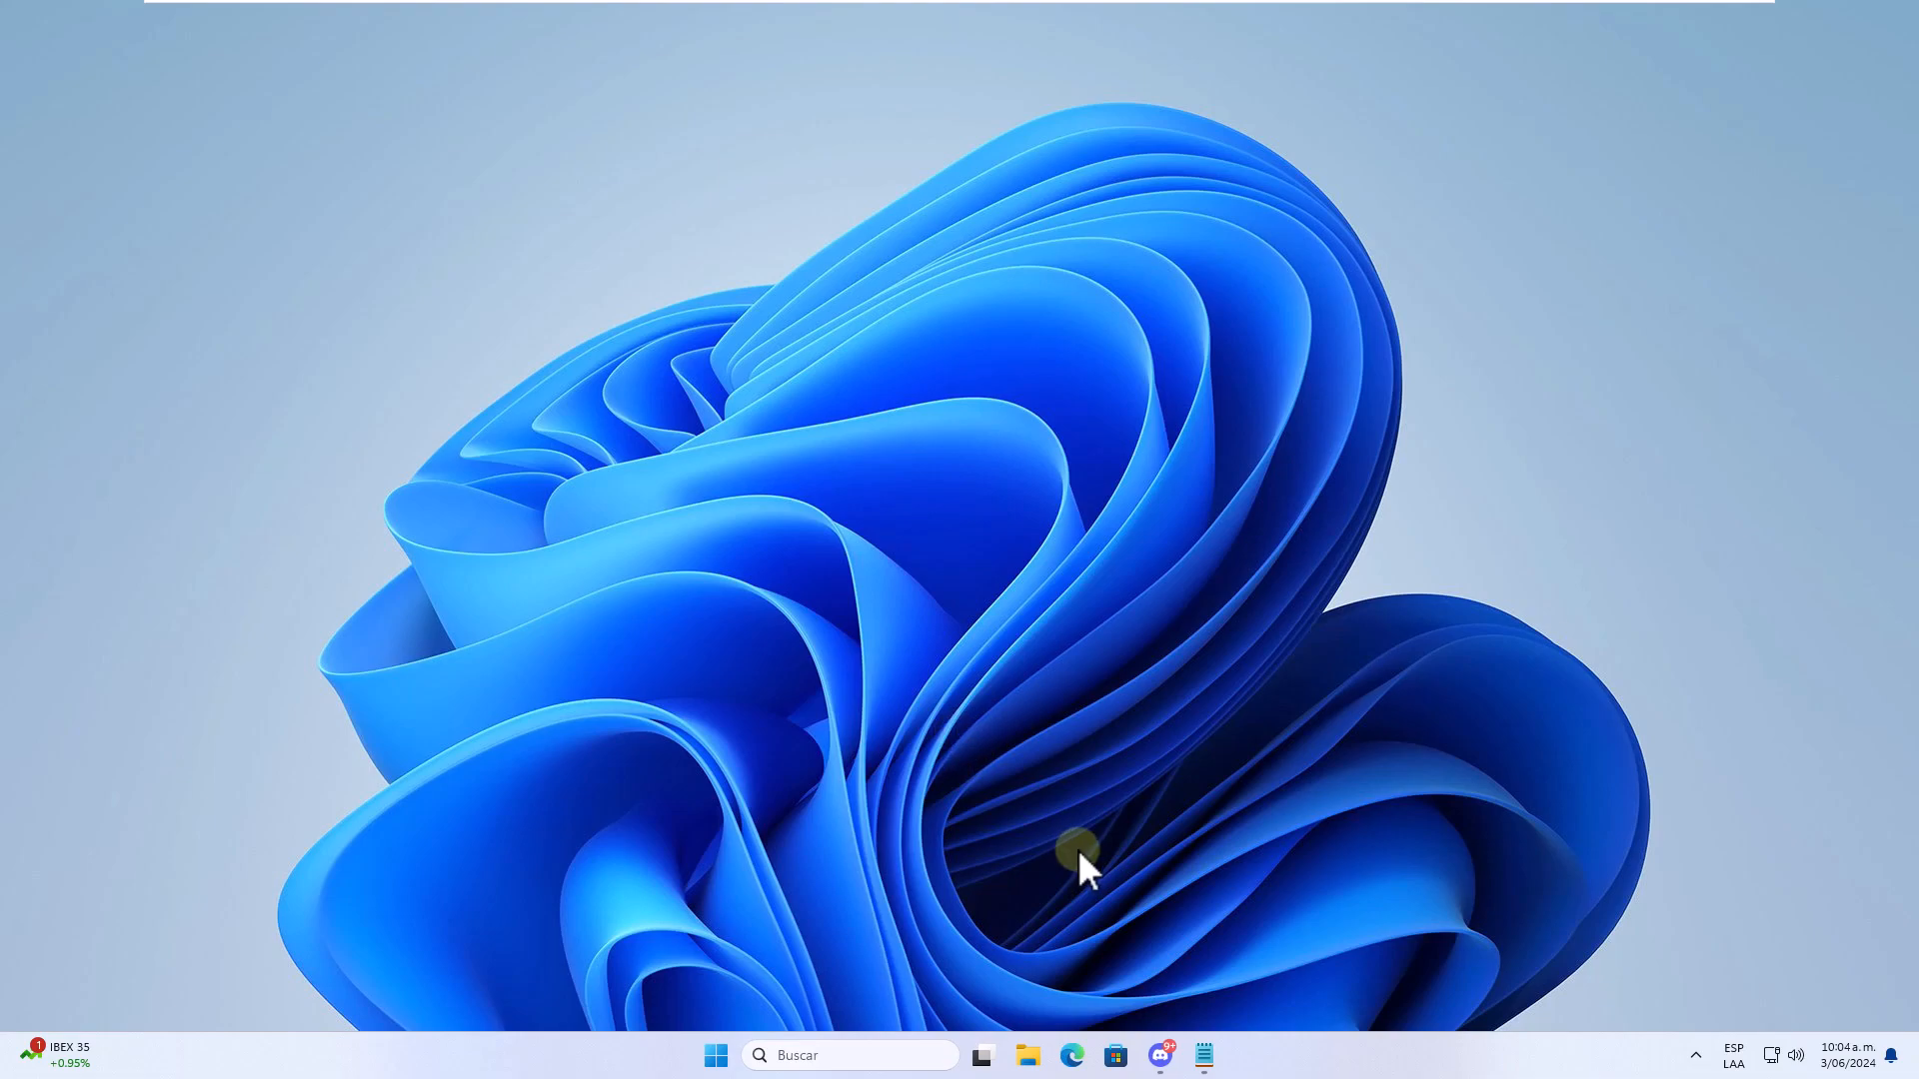
left_click(1157, 1055)
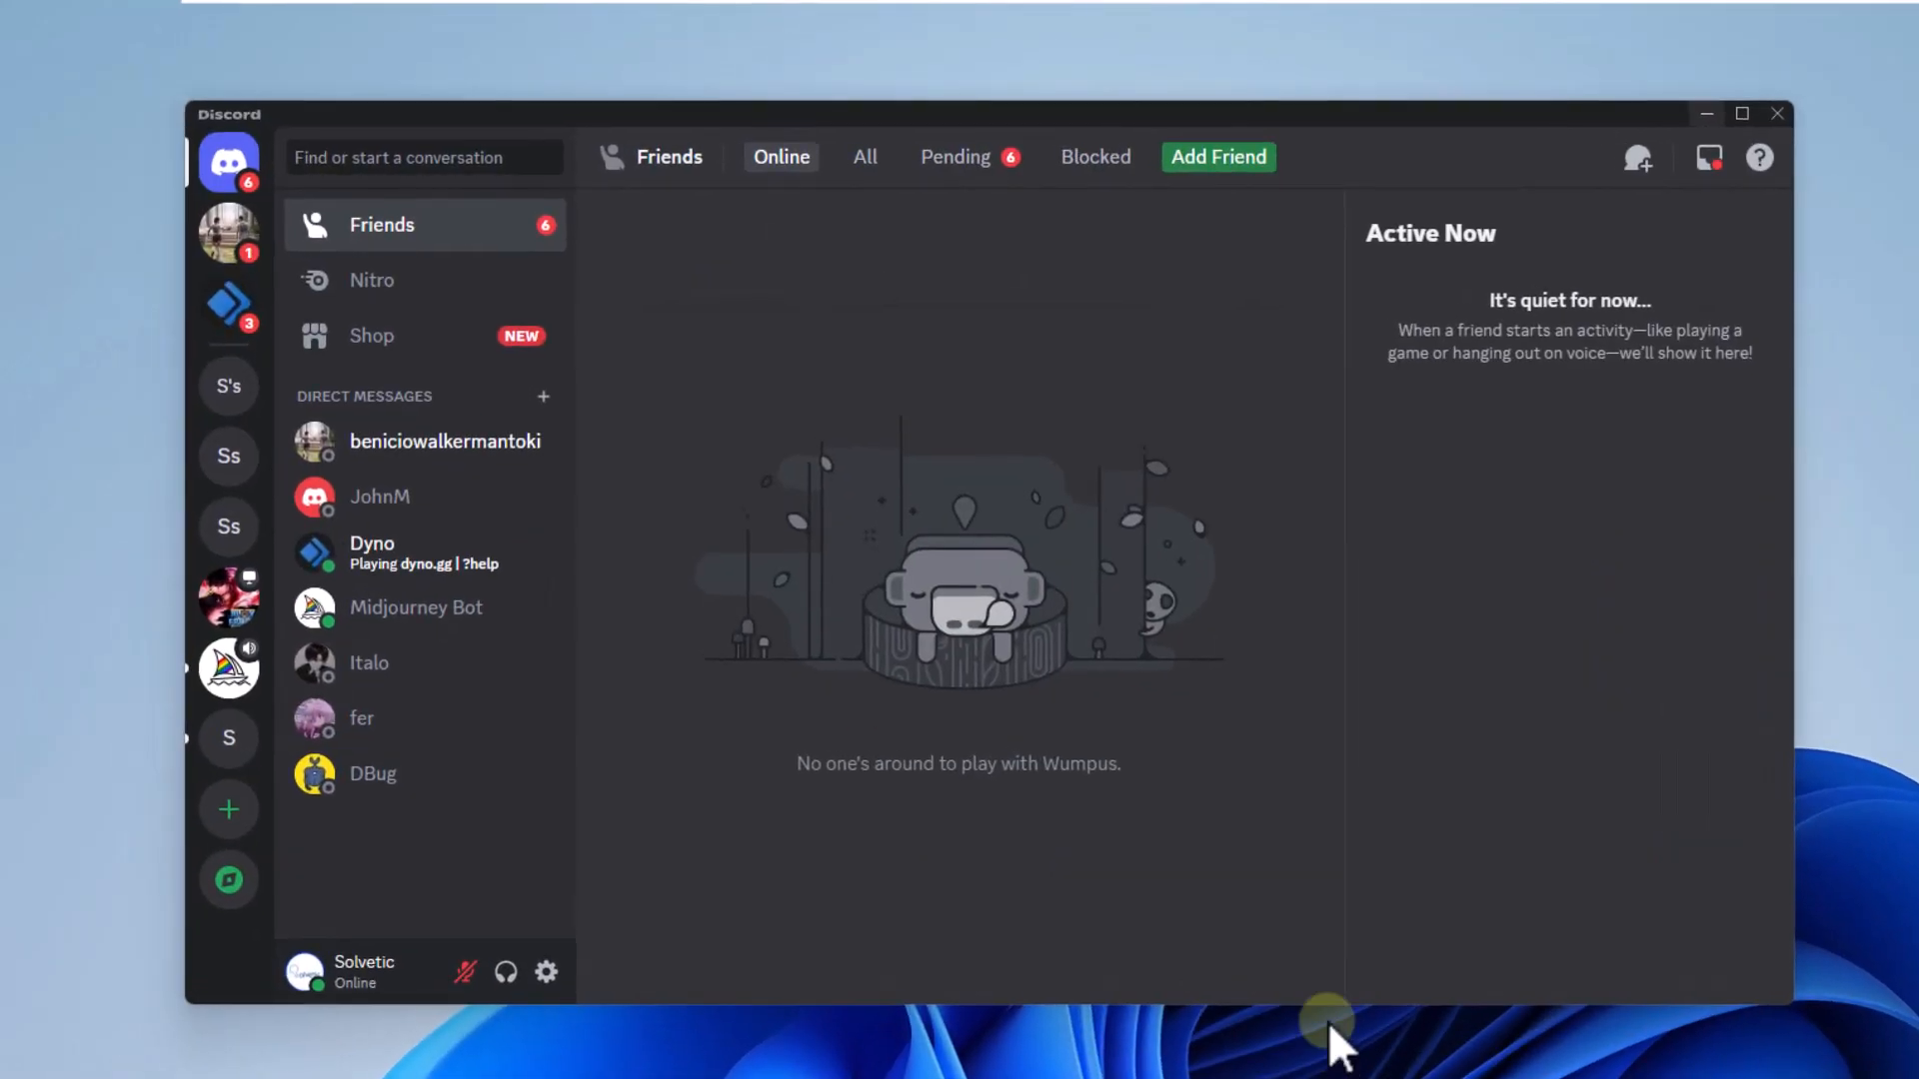
mouse_move(404, 893)
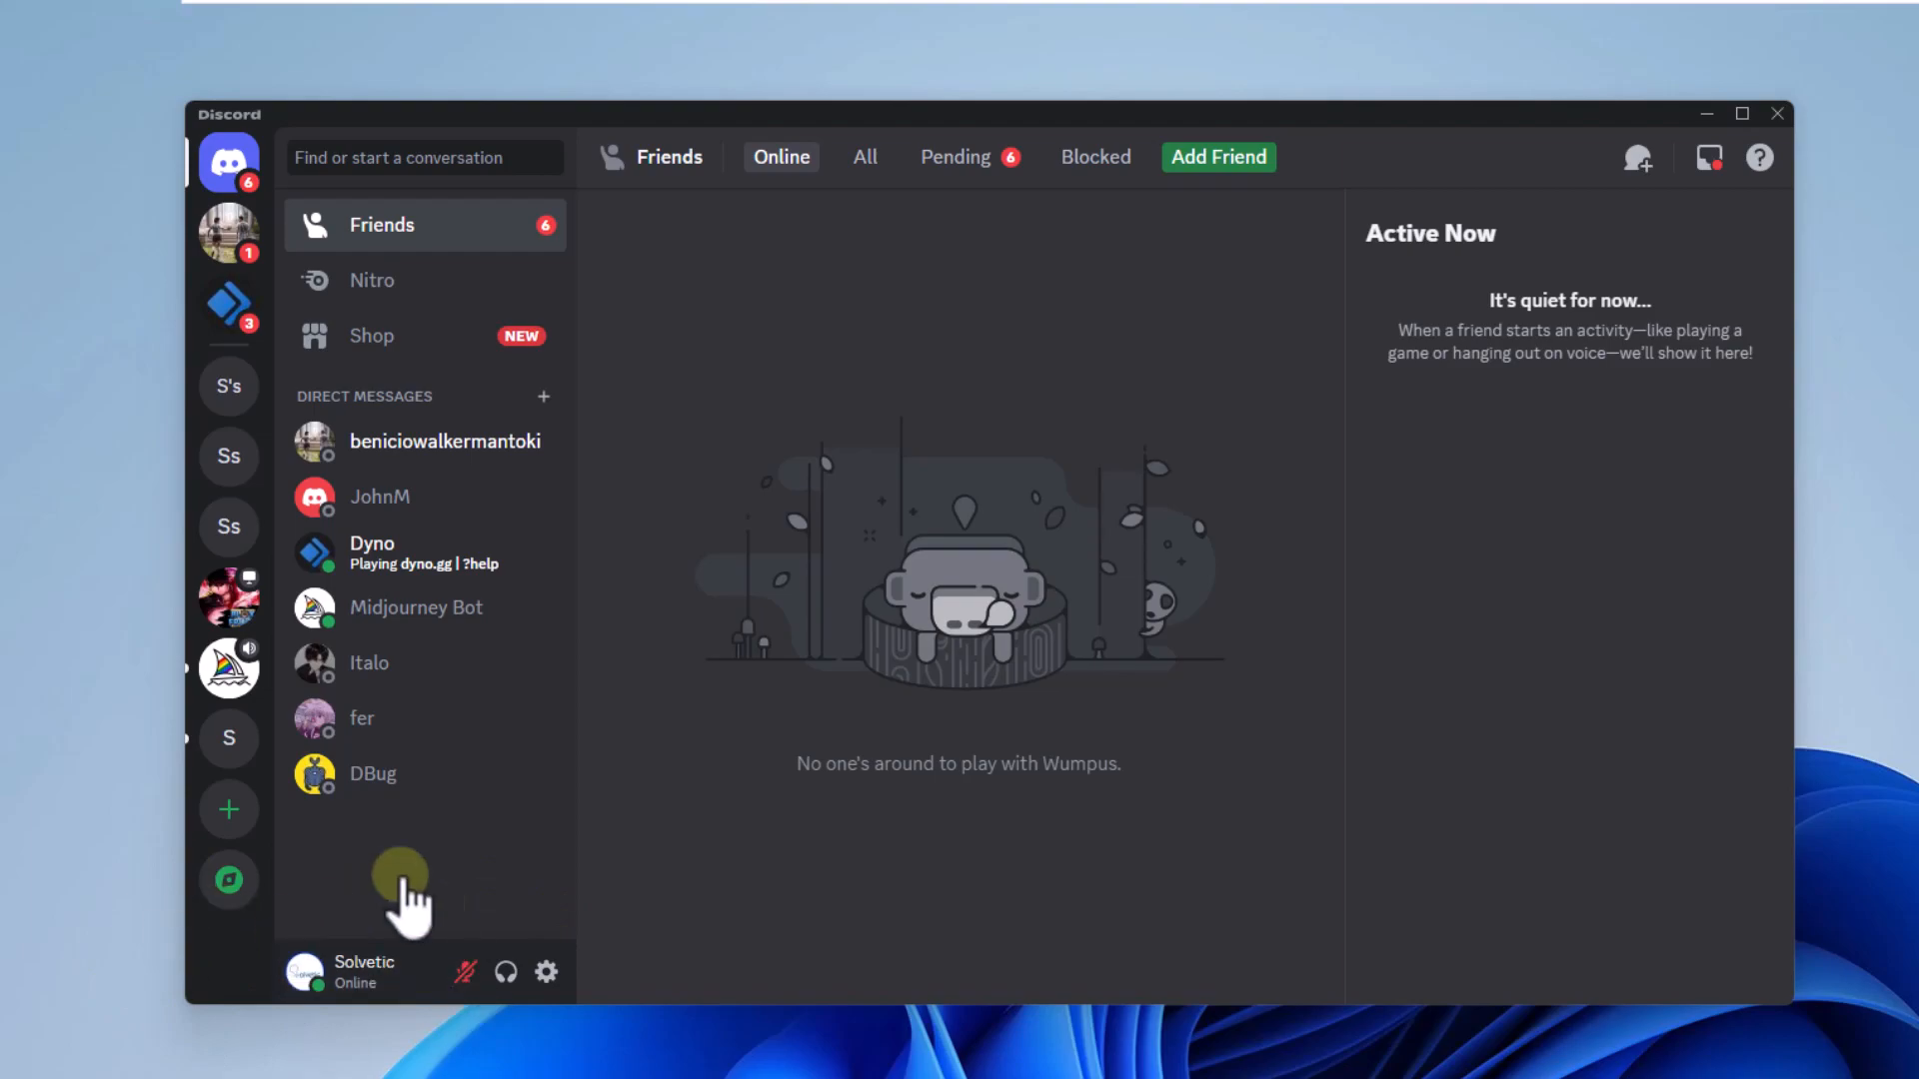
Copy your own user ID from the bottom-left profile popout
left_click(347, 971)
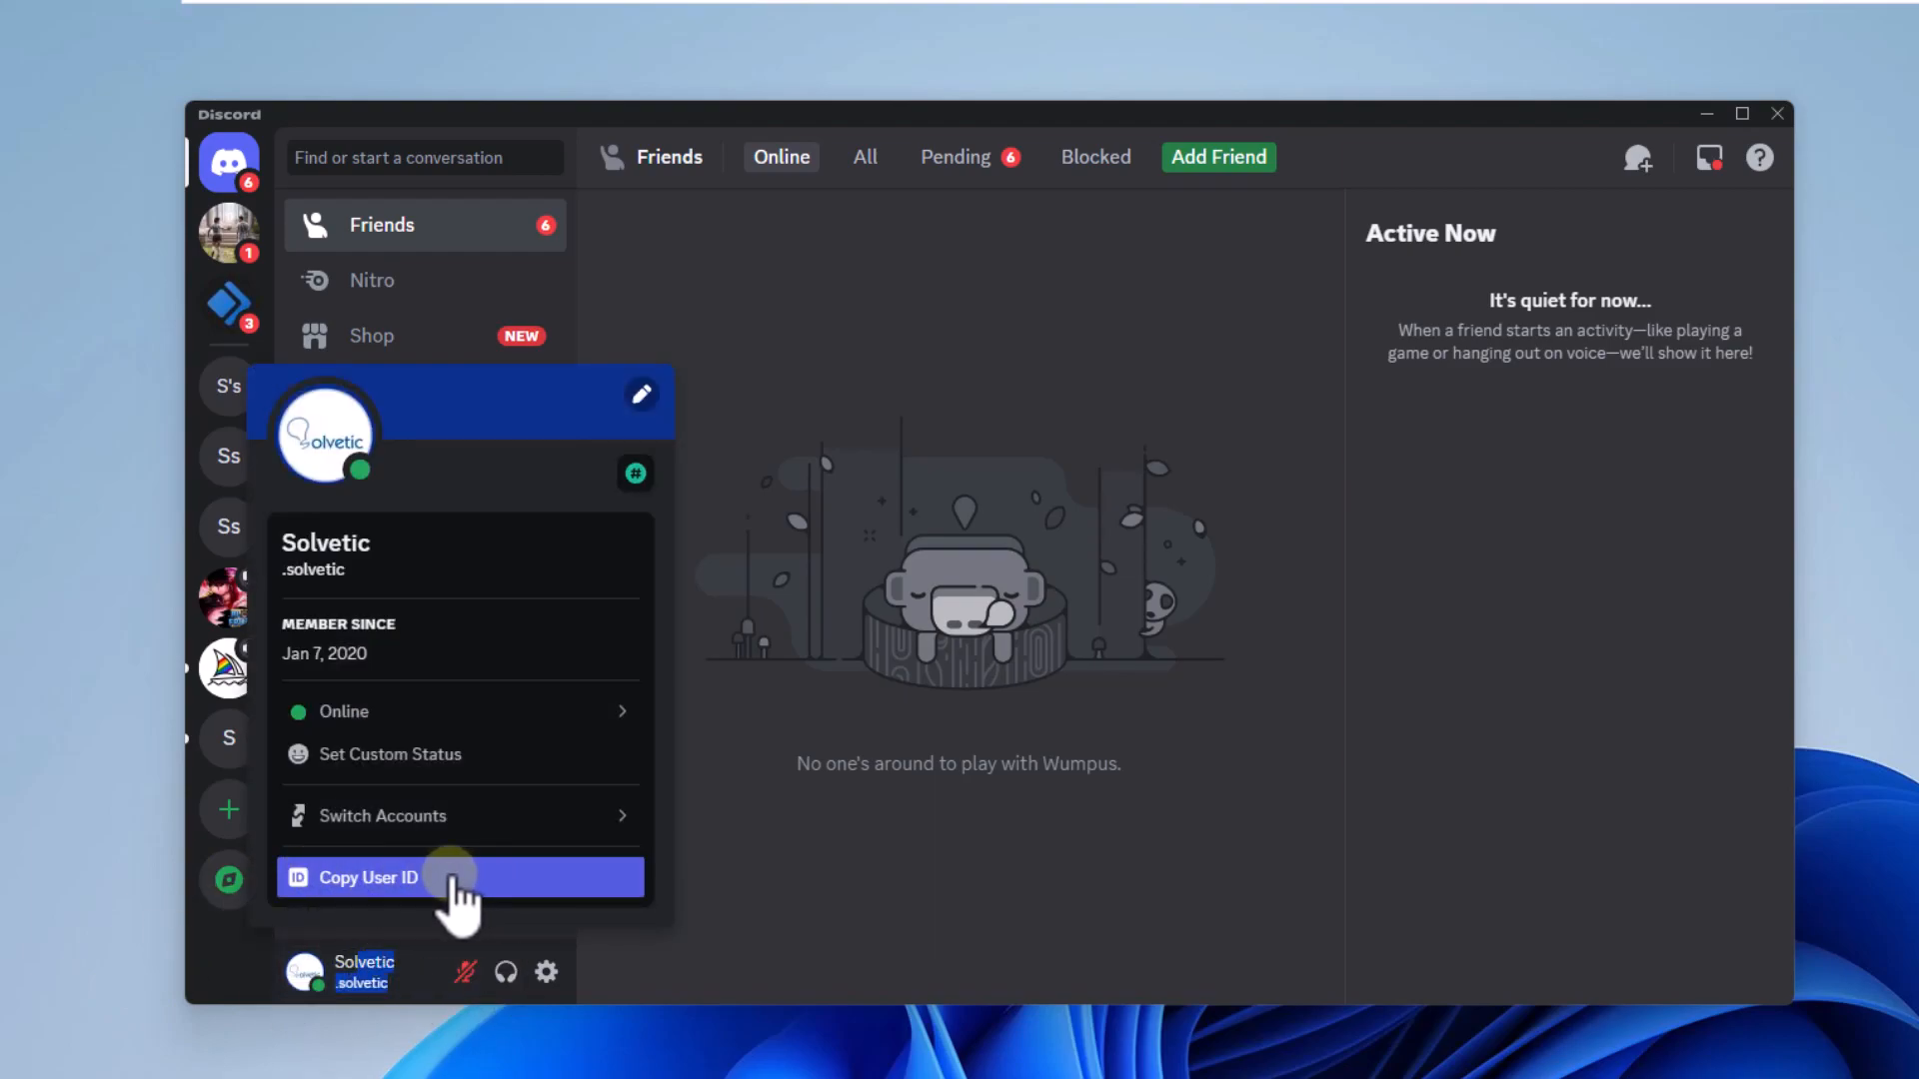
left_click(367, 878)
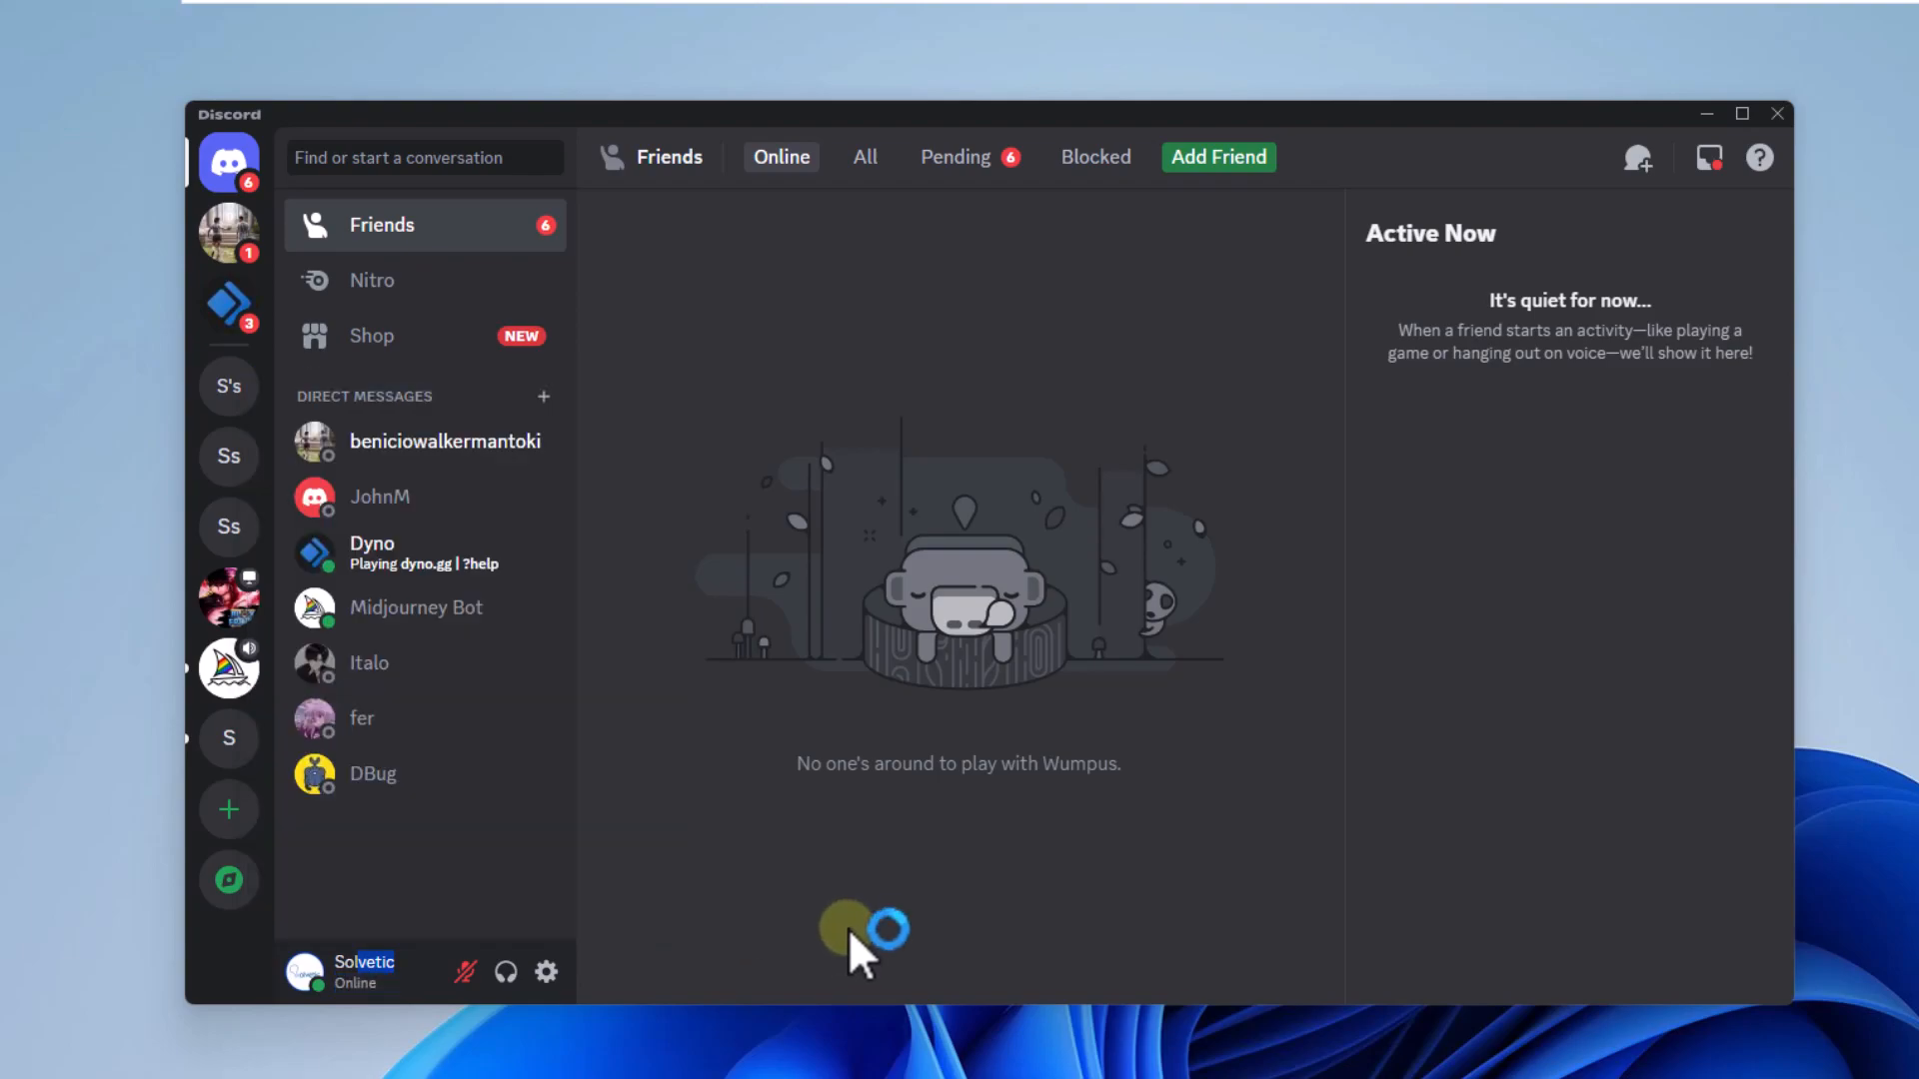
mouse_move(545, 972)
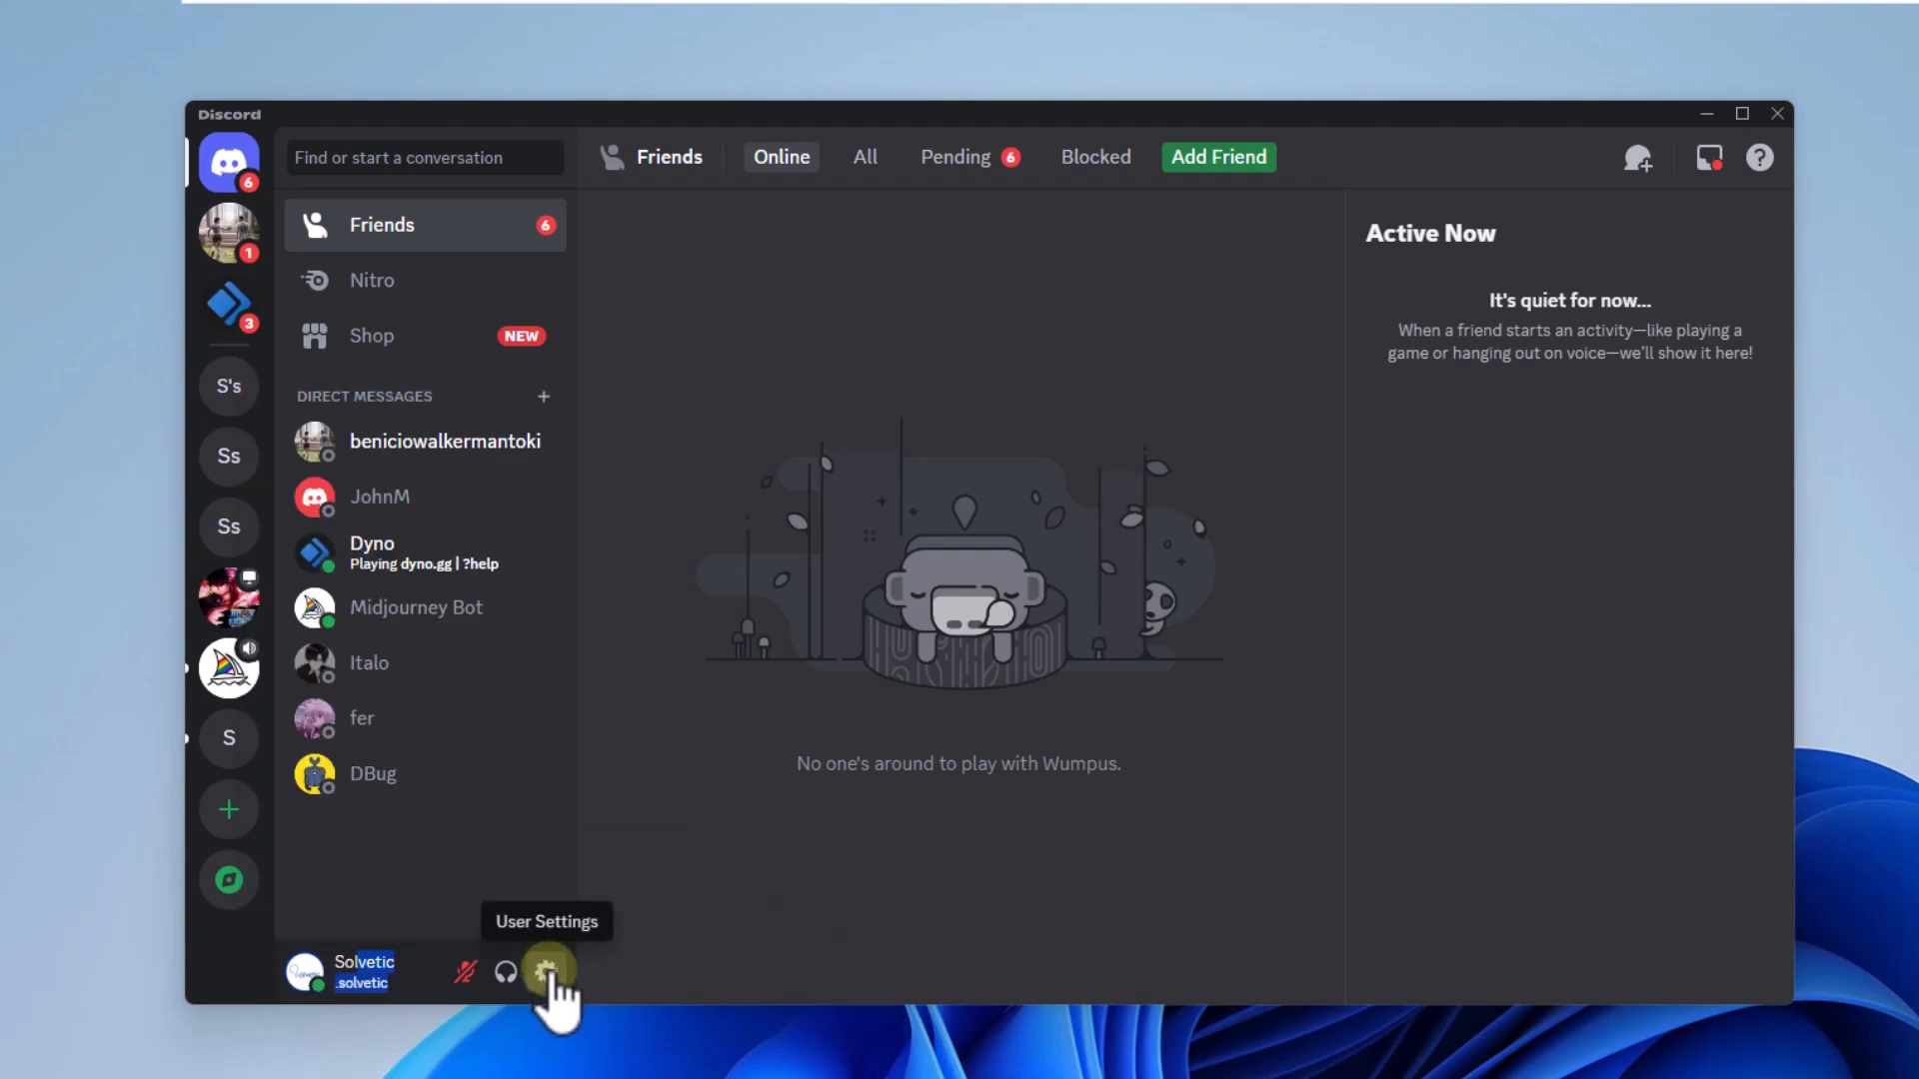
Open User Settings to view the My Account page
left_click(546, 970)
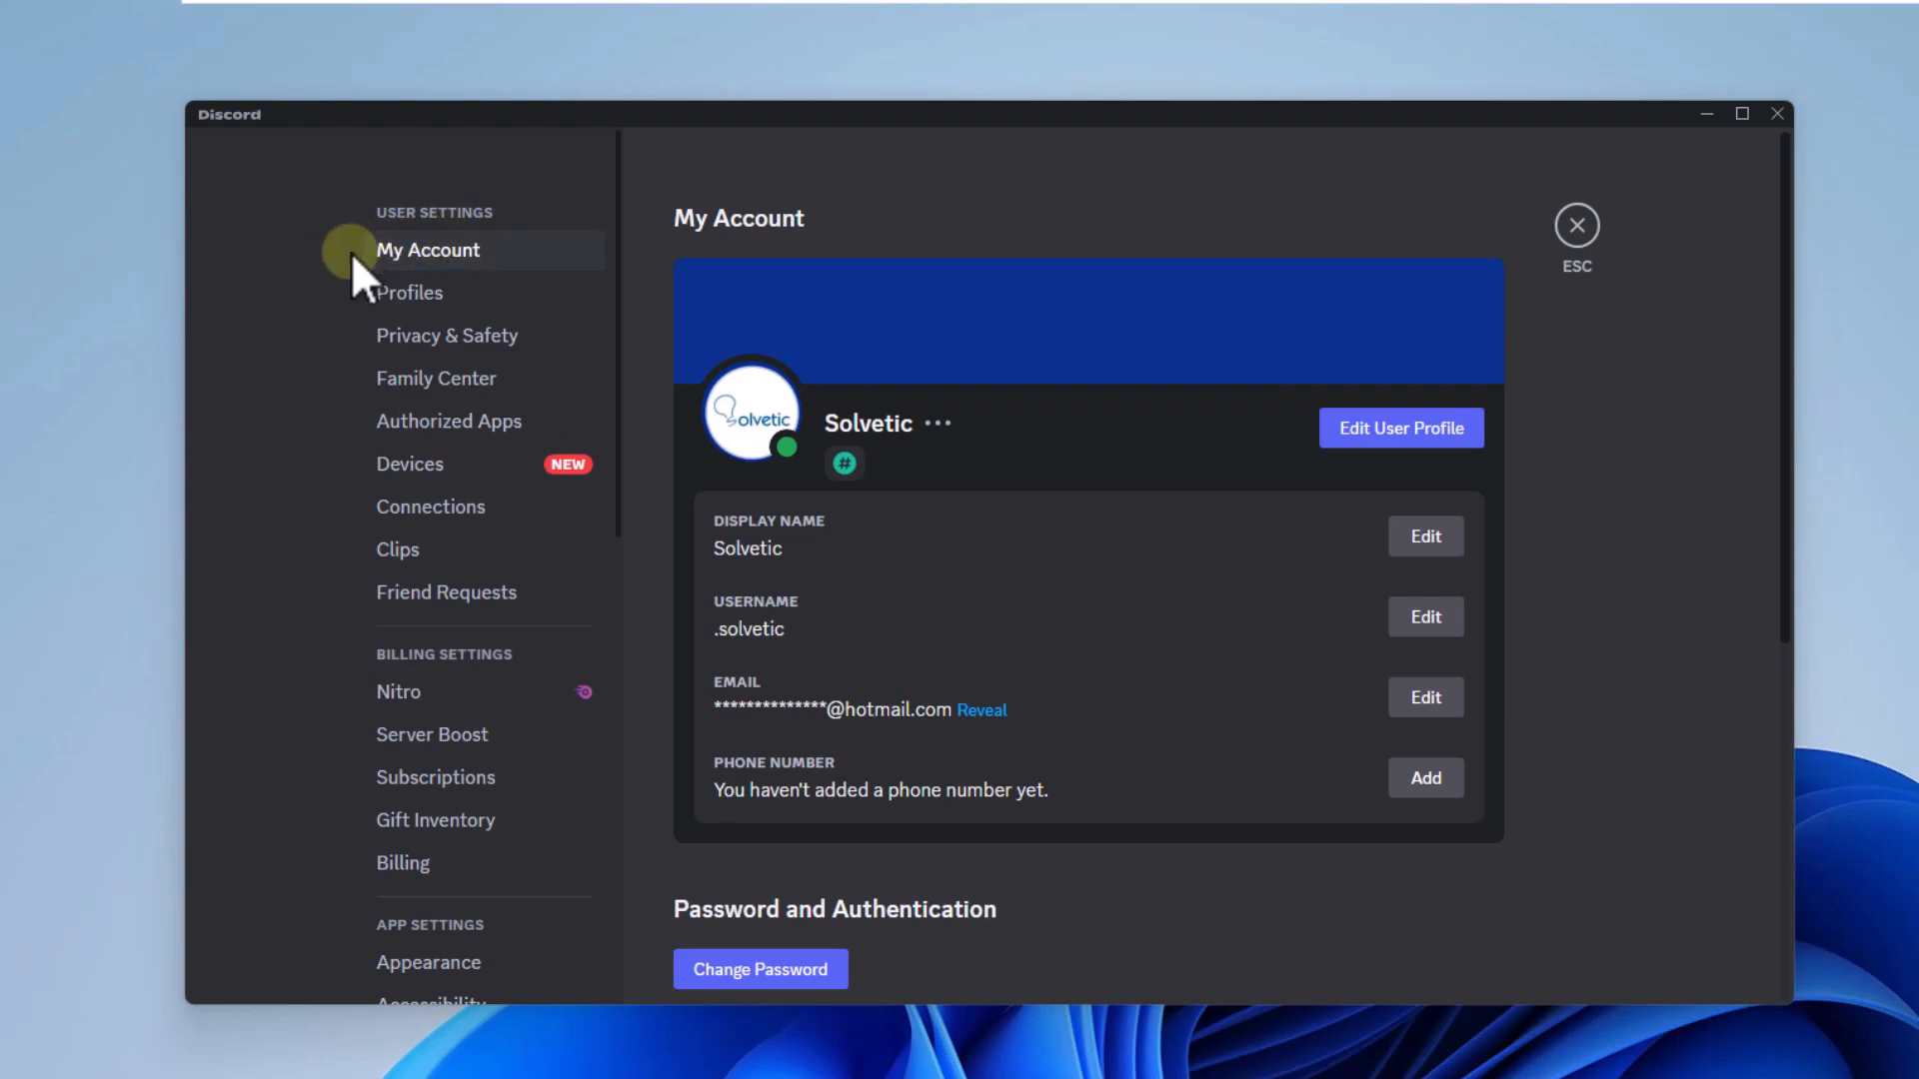
mouse_move(1016, 539)
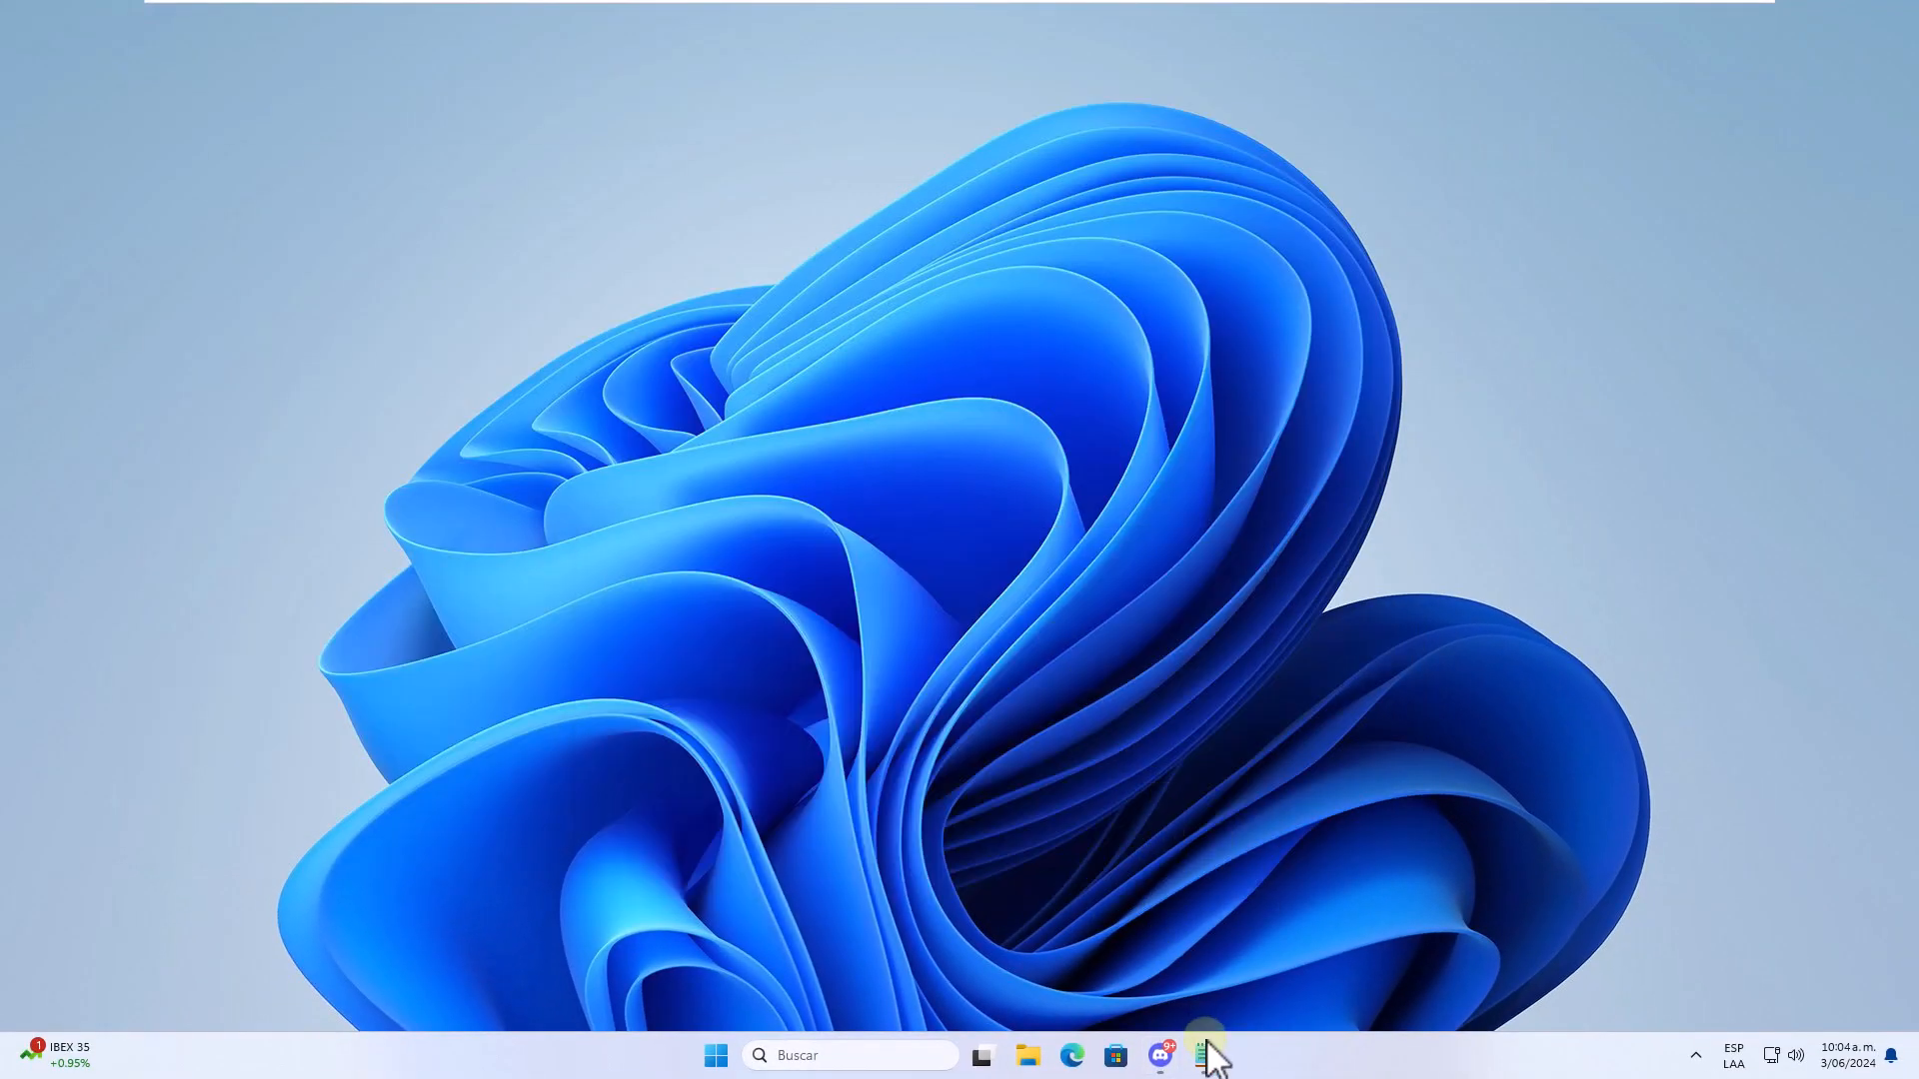
Switch to Notepad showing the pasted 18-digit Discord user ID
left_click(1204, 1055)
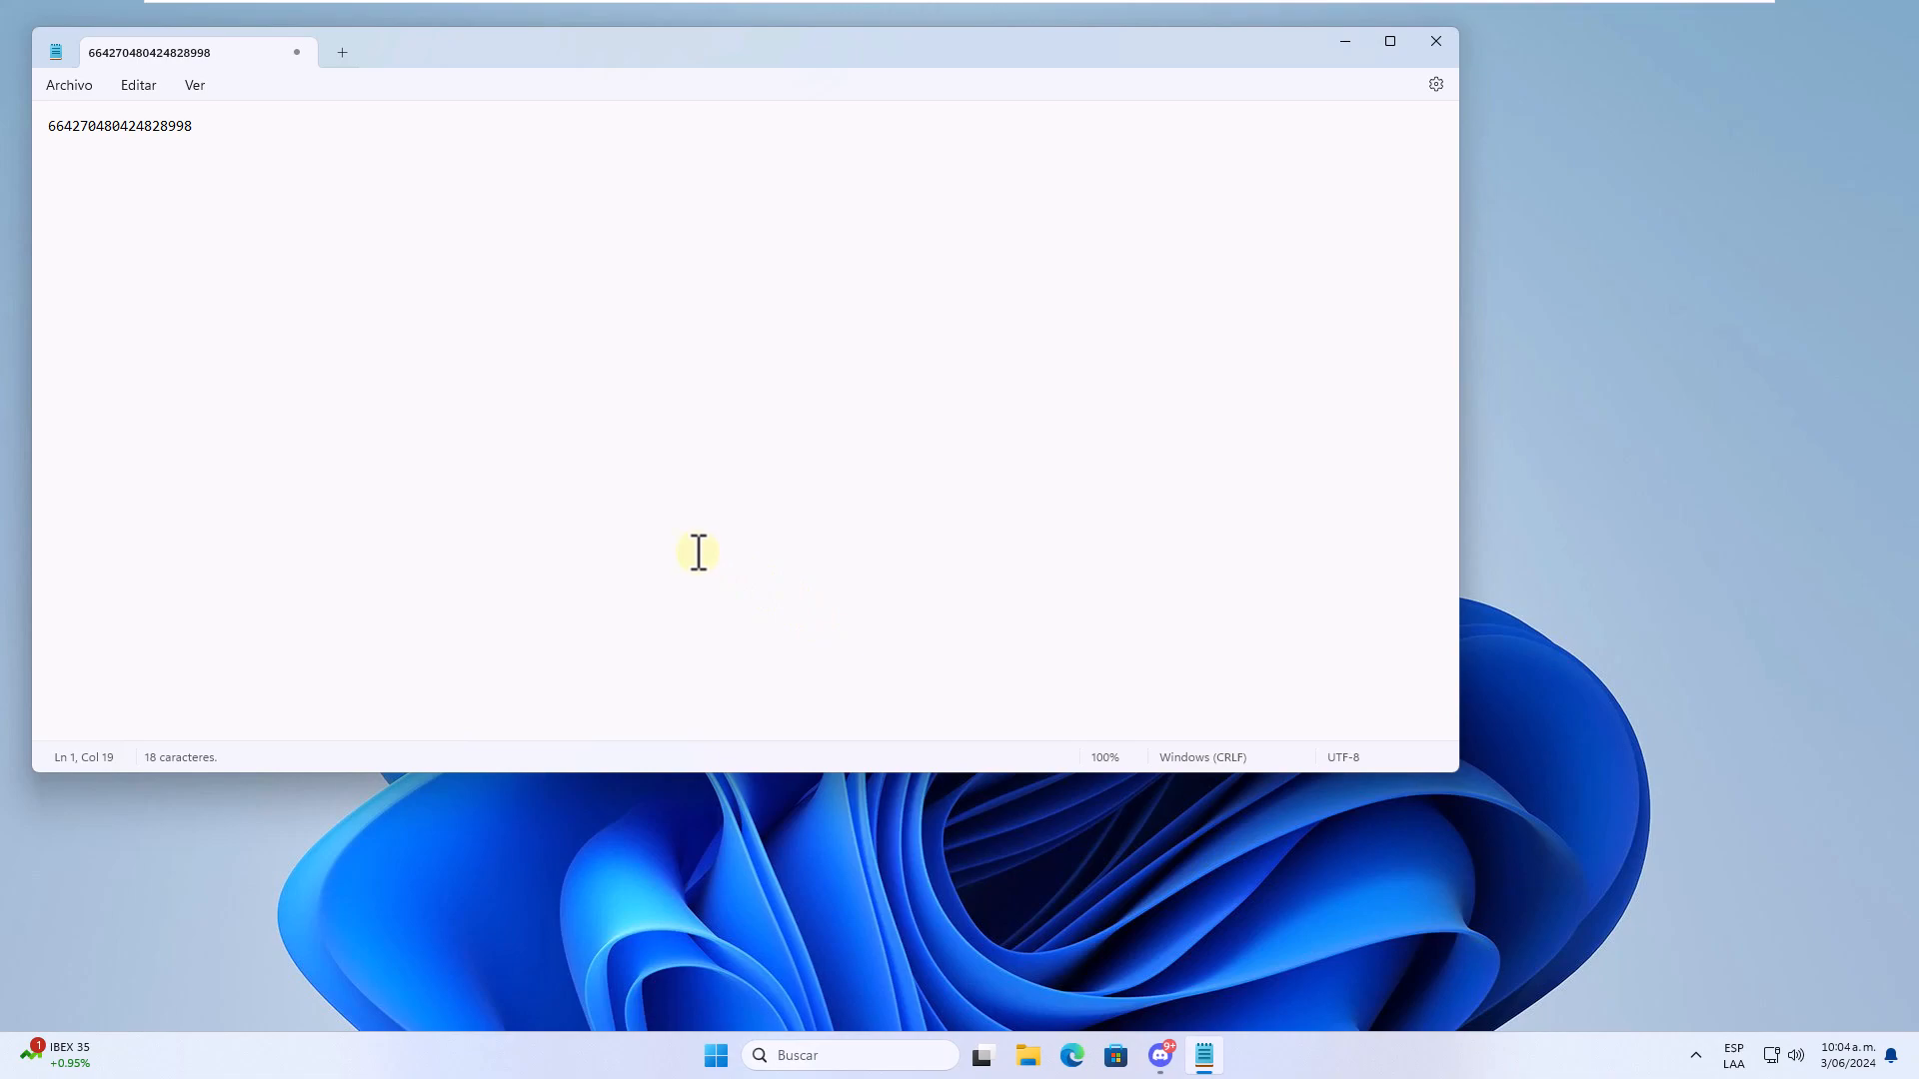
mouse_move(1343, 55)
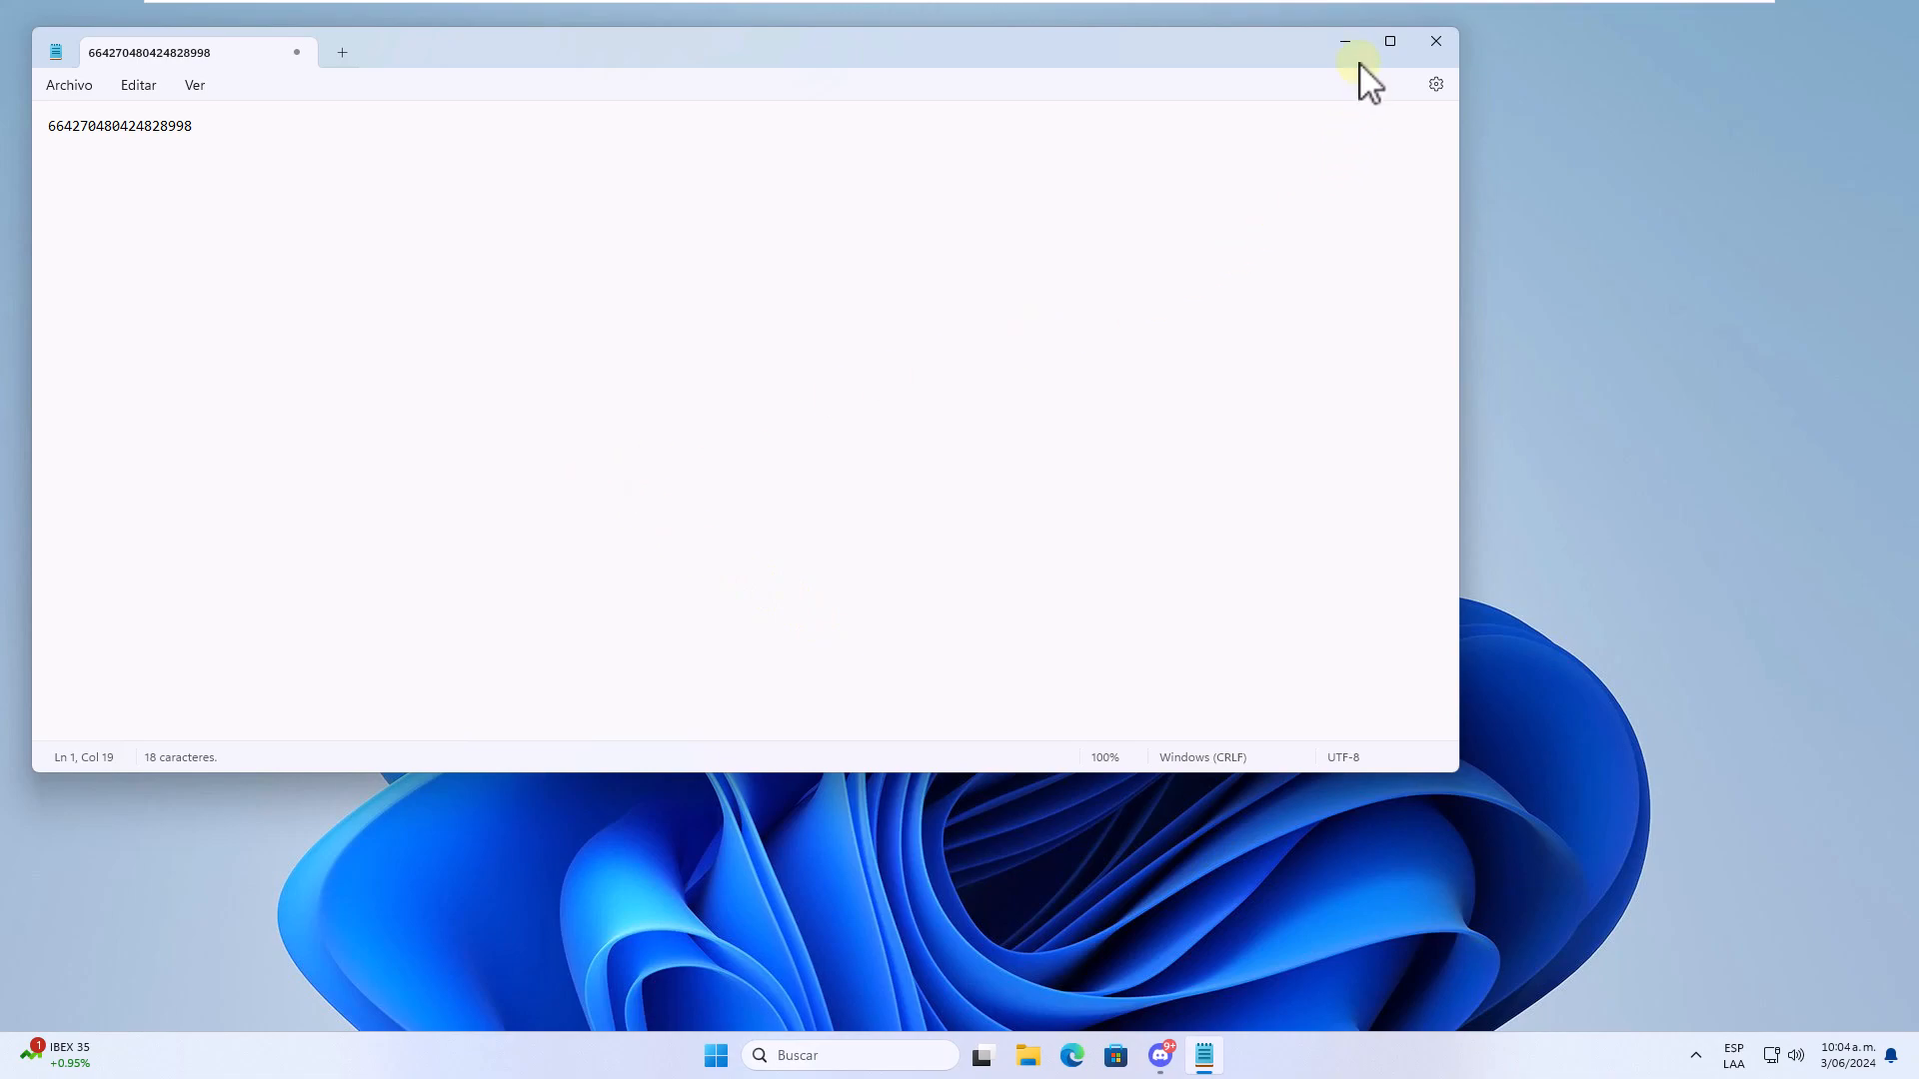